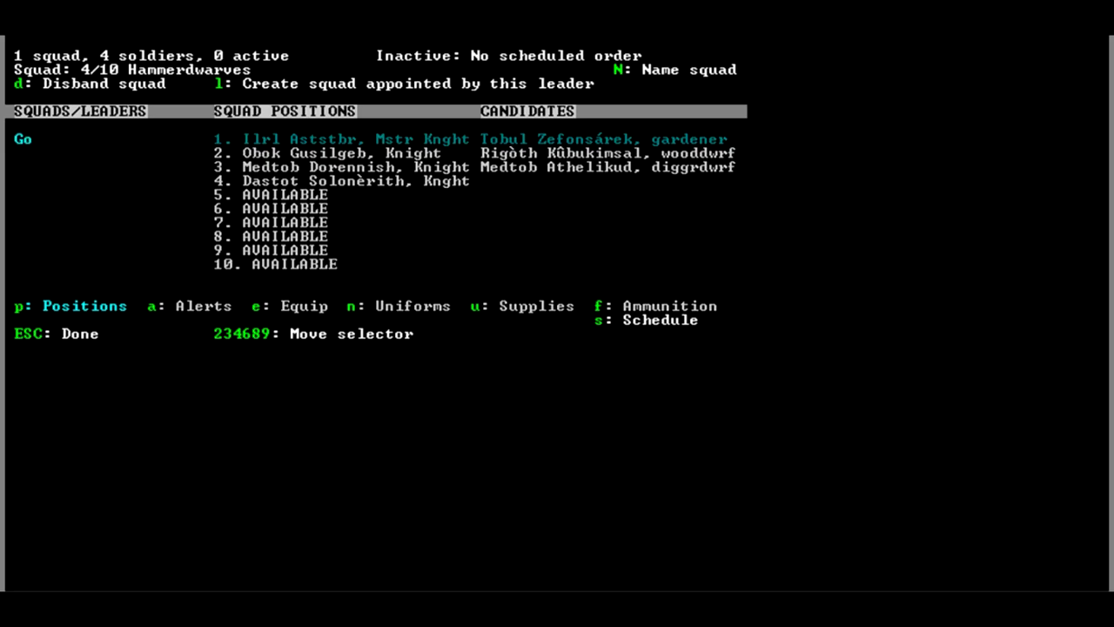
# Enter 'Goblet Knights' as the new name for the four-soldier Hammerdwarves squad.
pyautogui.write('Goblet Knights')
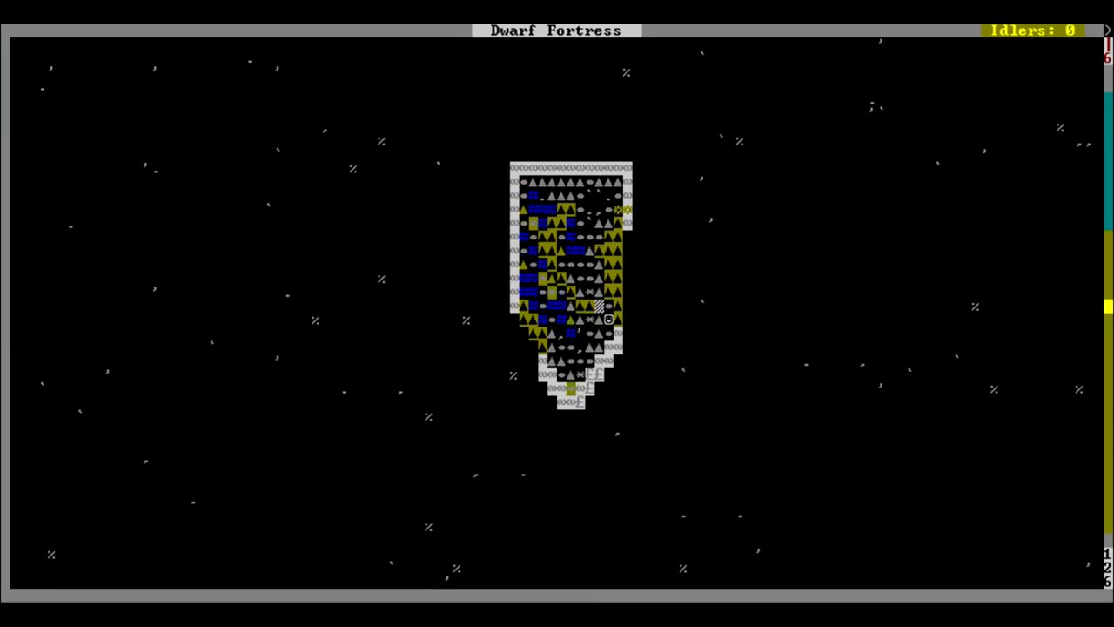
# Move the map view up one z-level and bring up a dwarf's relationships list.
pyautogui.press('space')
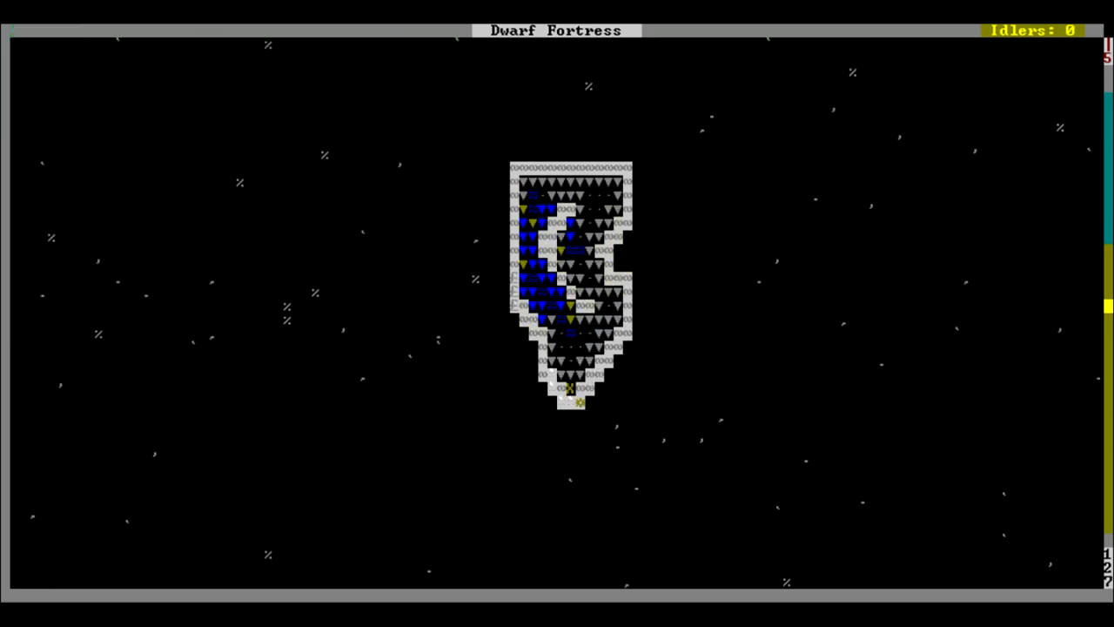
pyautogui.press('d')
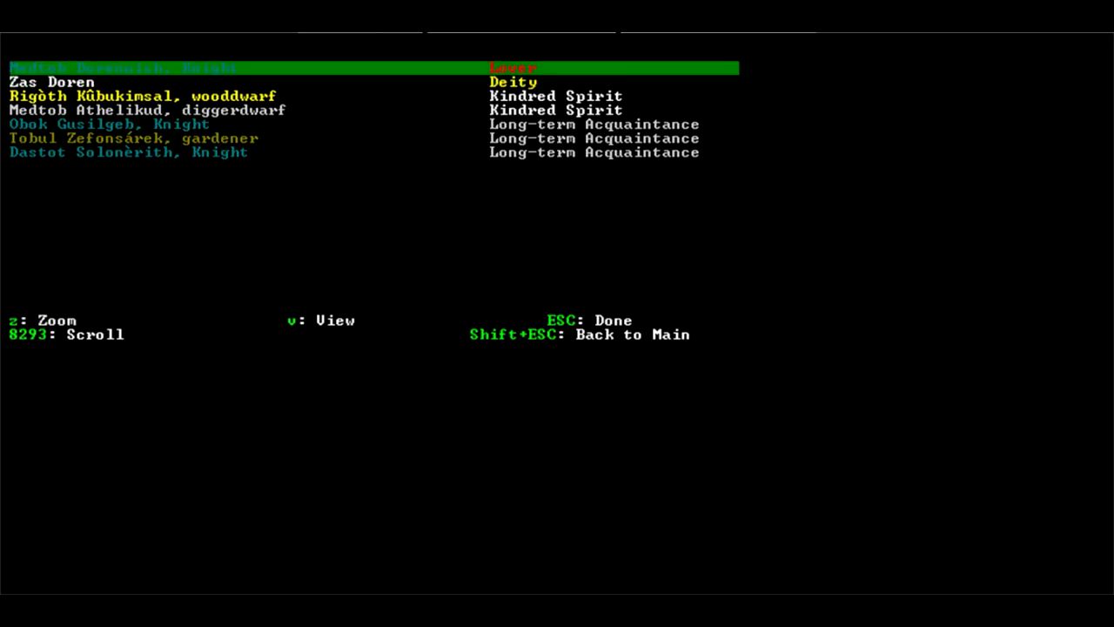
# Open the master knight's personality description and scroll through it.
pyautogui.press('Down')
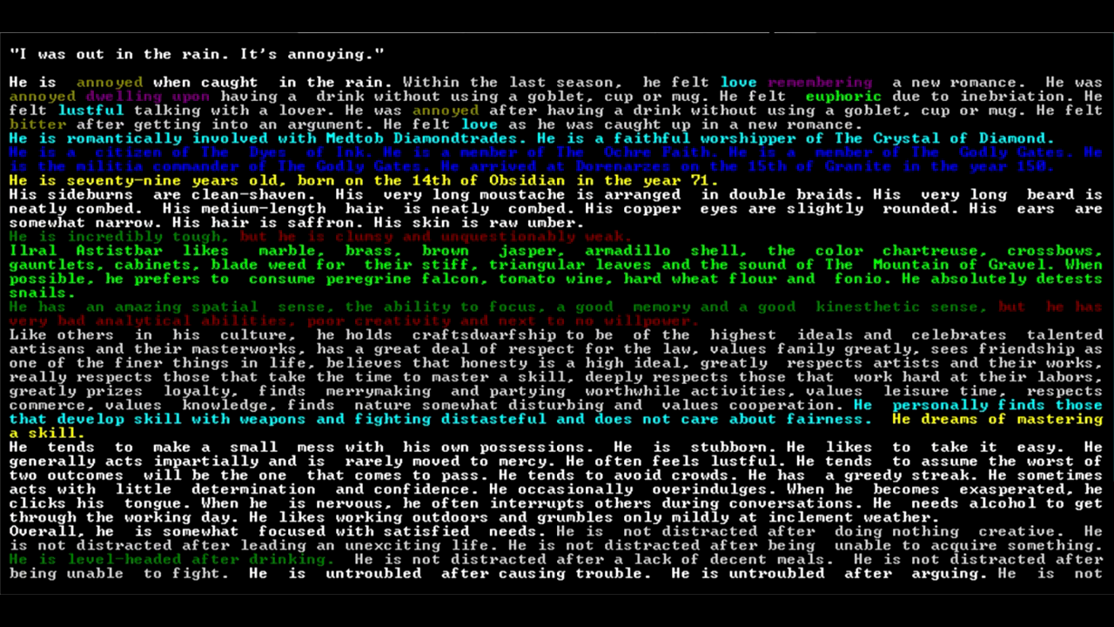
pyautogui.scroll(-3)
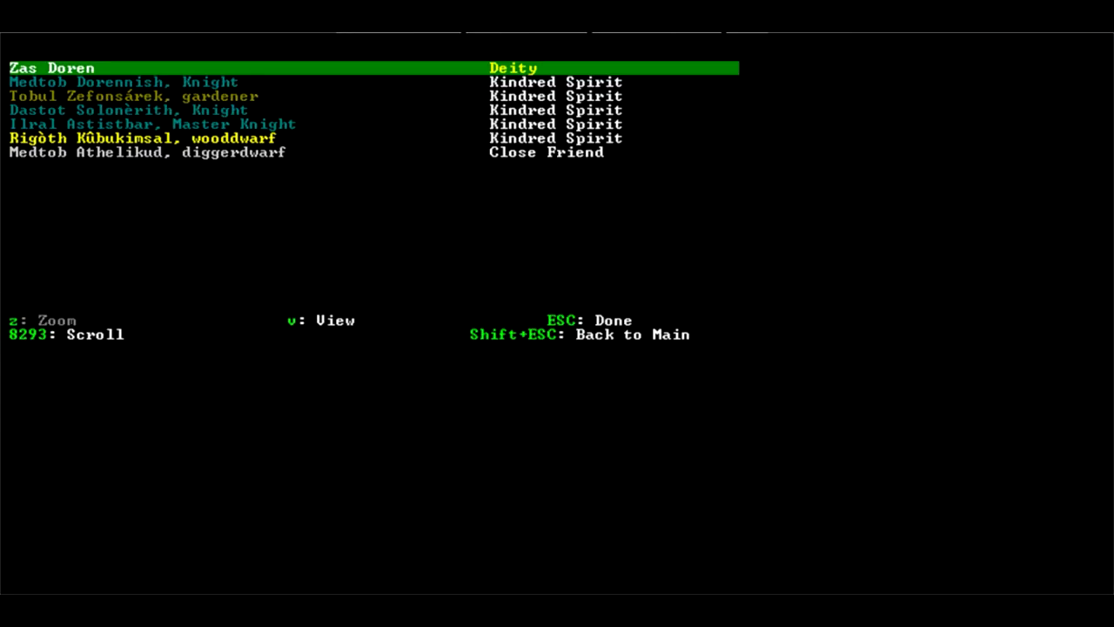
pyautogui.press('down')
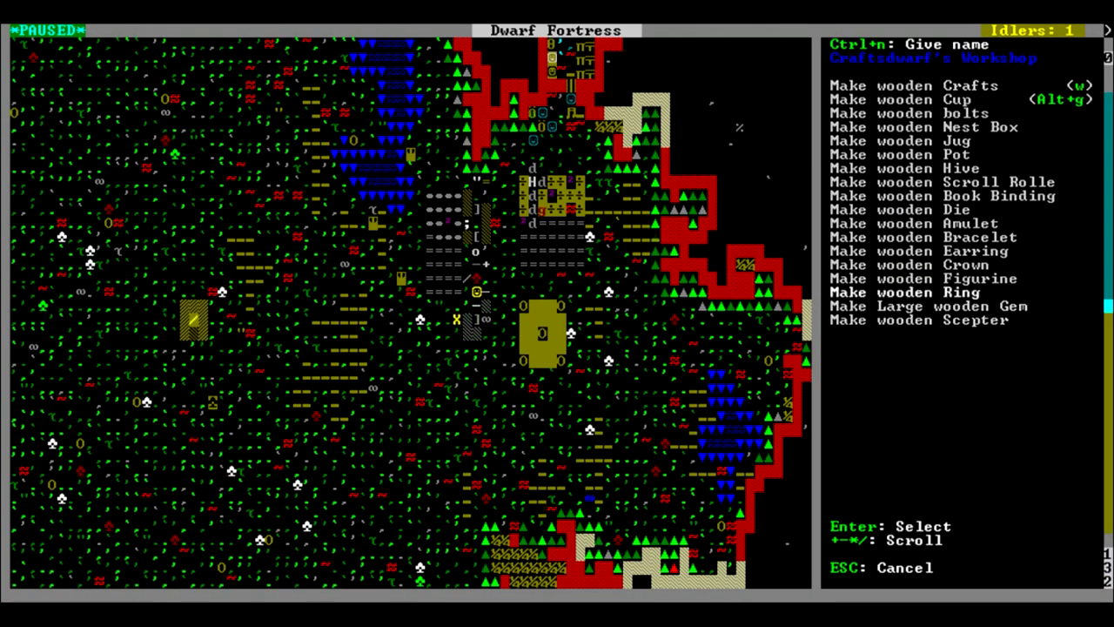
# Filter the wooden figurine subject list by 'CRYSTAL'.
pyautogui.click(922, 278)
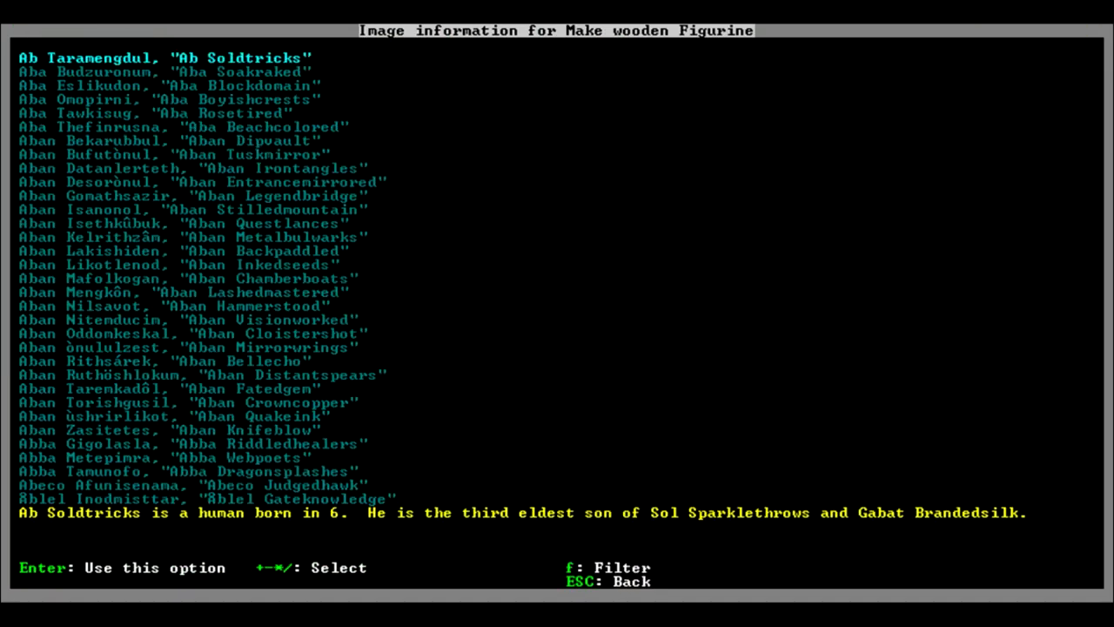
pyautogui.press('f')
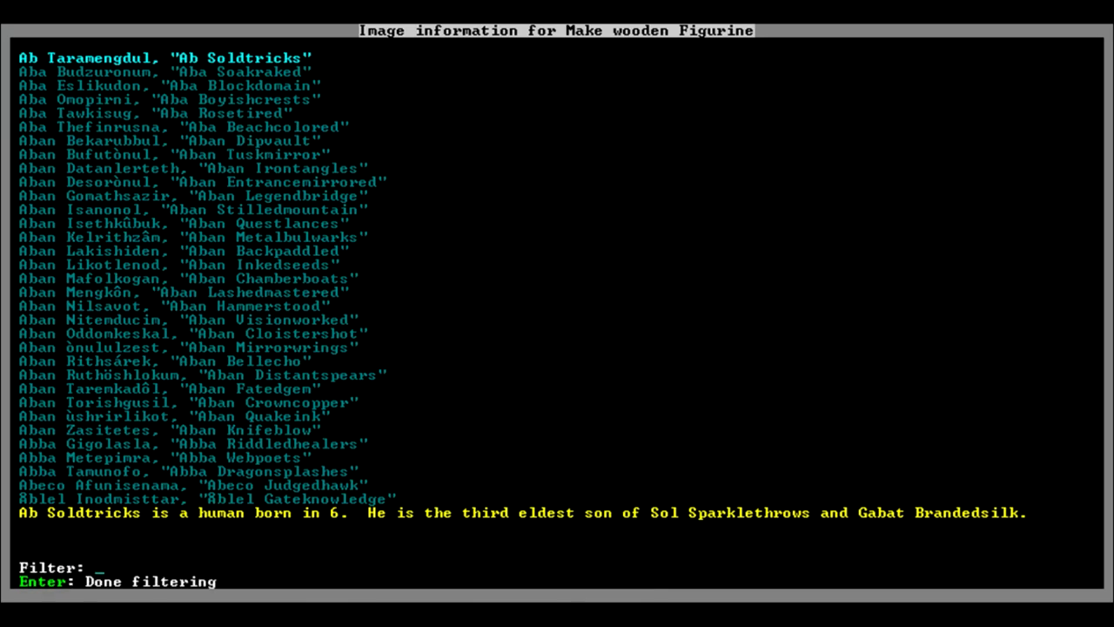
pyautogui.write('CRYSTAL')
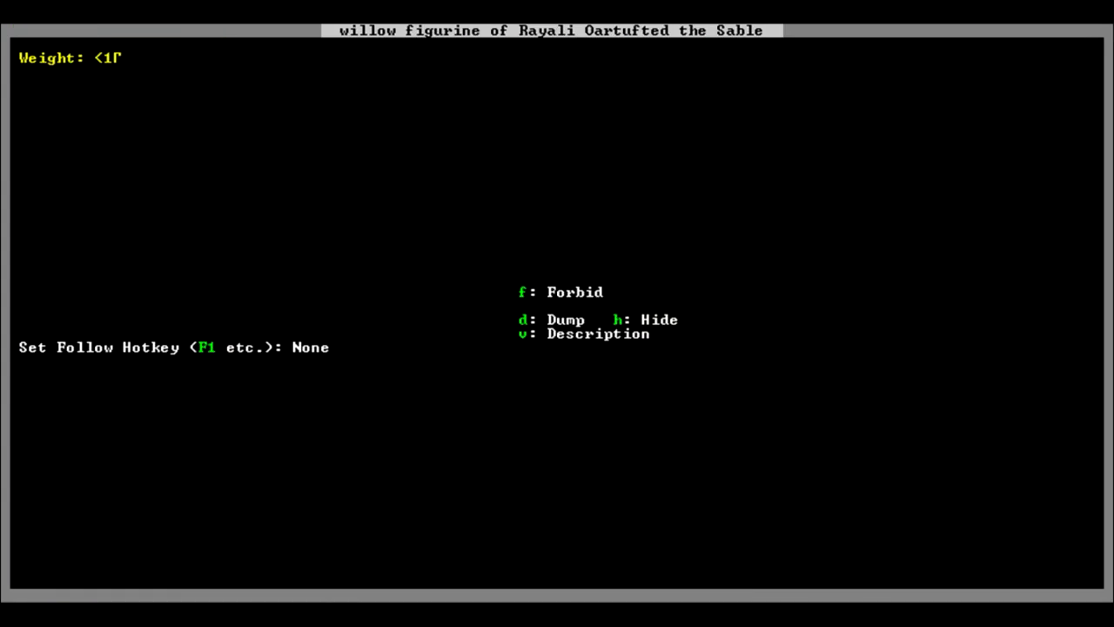
# View the willow figurine's artwork, then the sand pear wood figurine of Rayali Oartufted.
pyautogui.press('v')
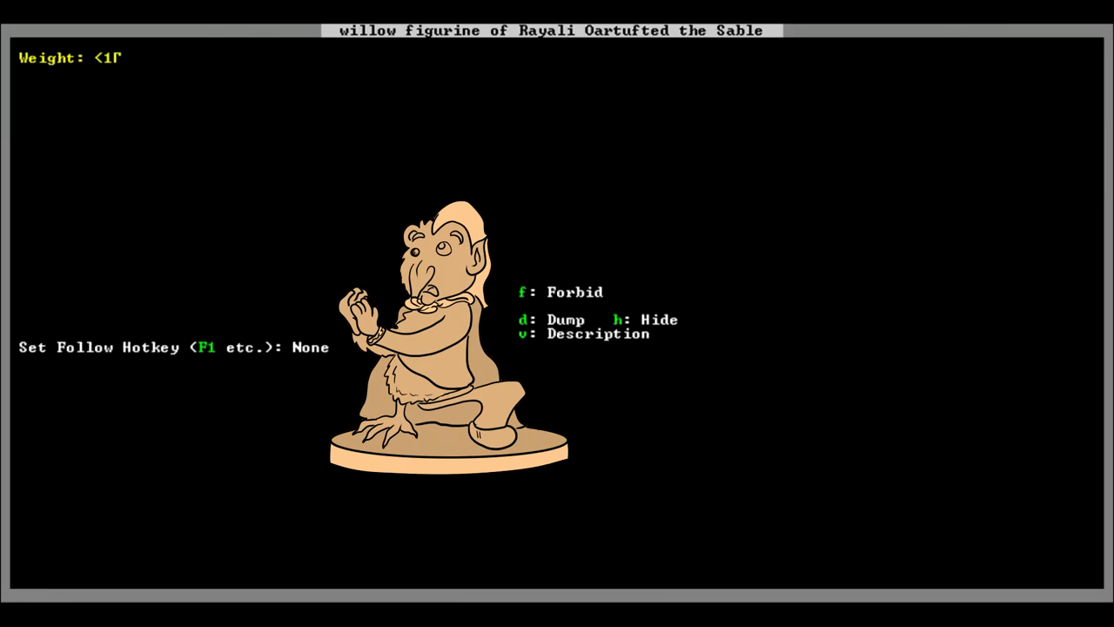
pyautogui.press('v')
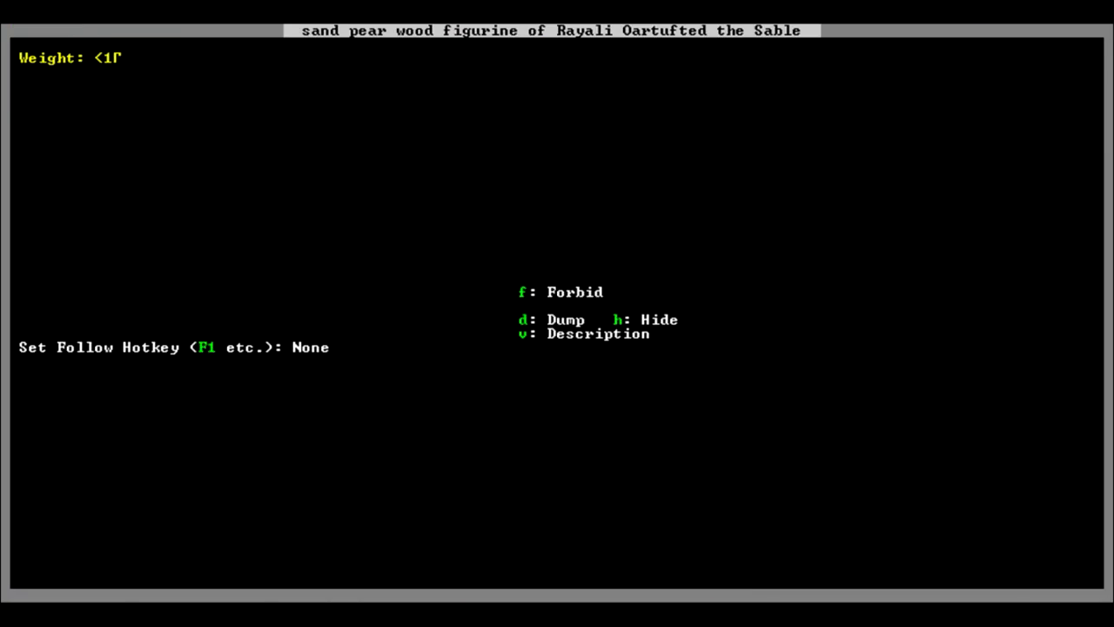
pyautogui.press('v')
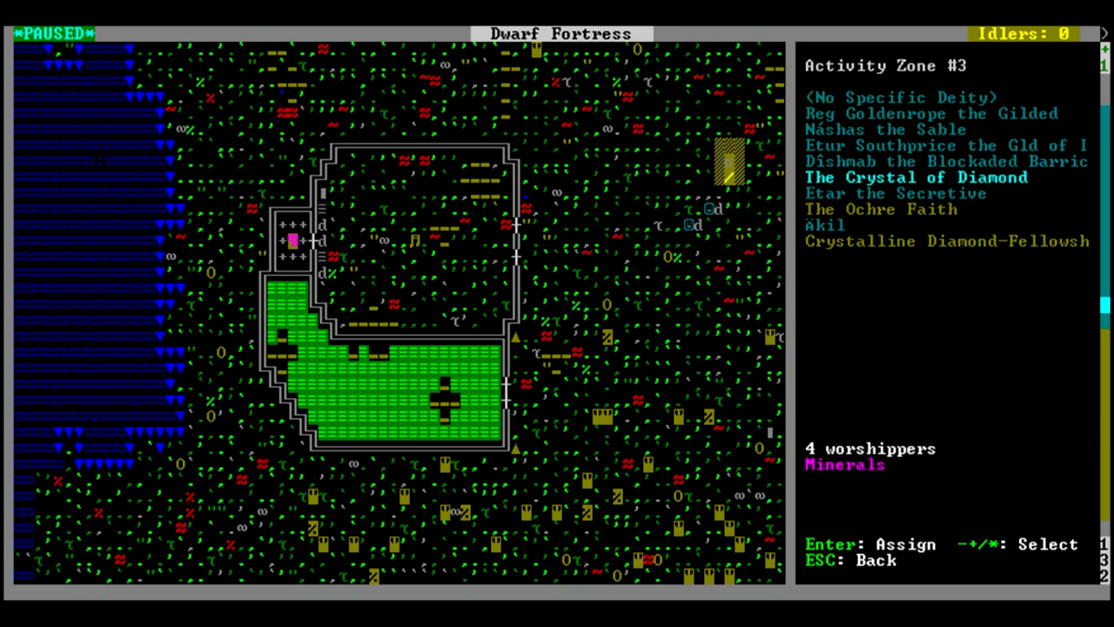
# Assign The Crystal of Diamond as Activity Zone #3's temple deity.
pyautogui.press('Escape')
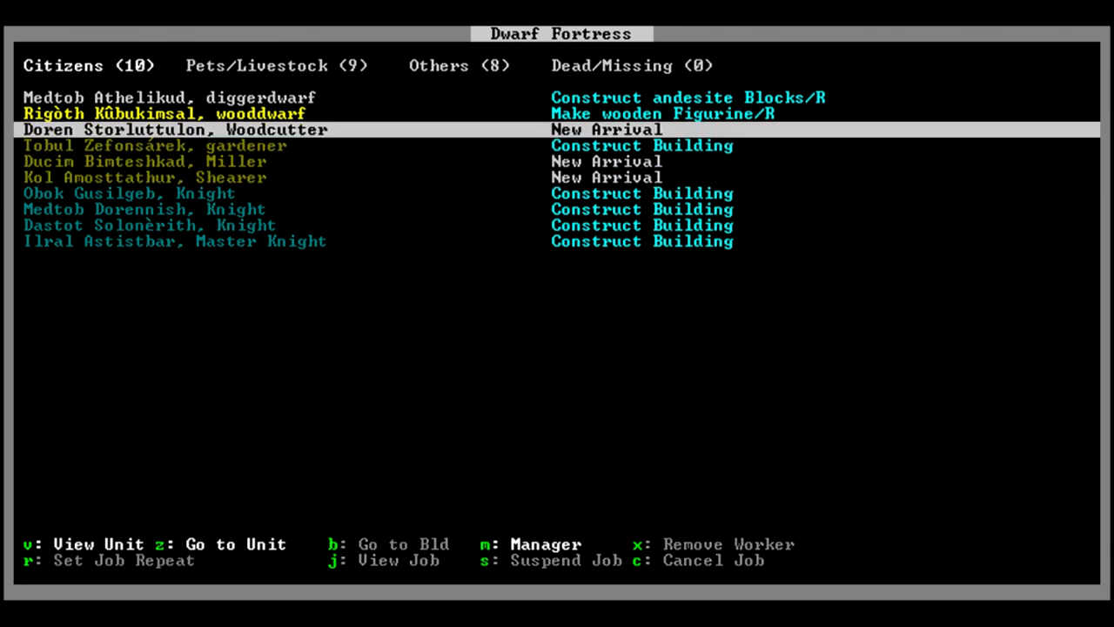
# Move down the Citizens list to the new arrivals and open one arrival's details.
pyautogui.press('down')
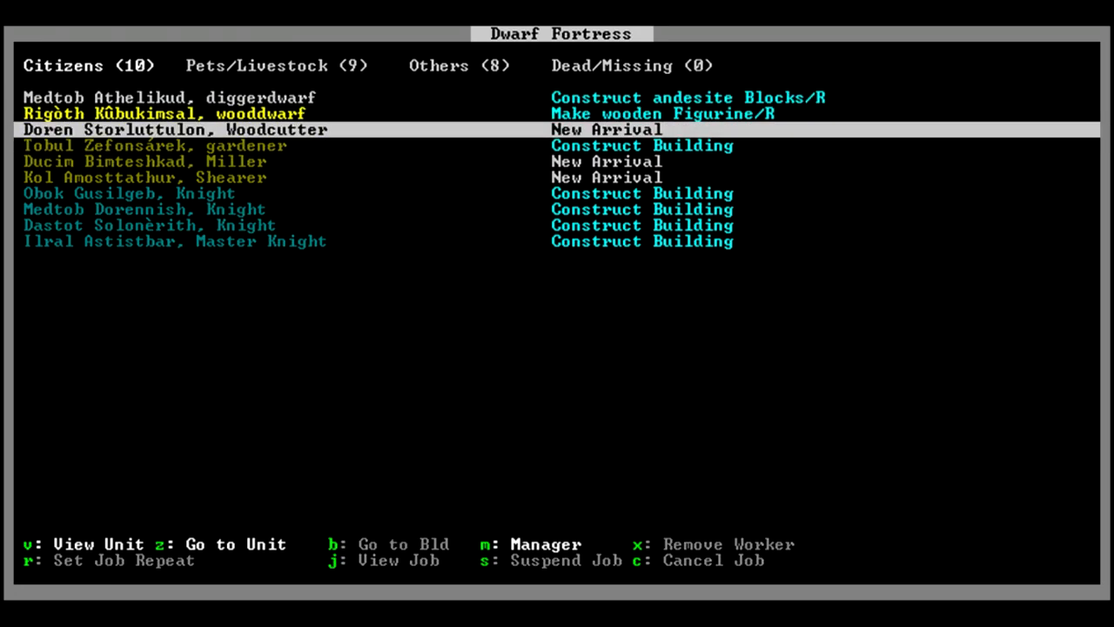
pyautogui.press('down')
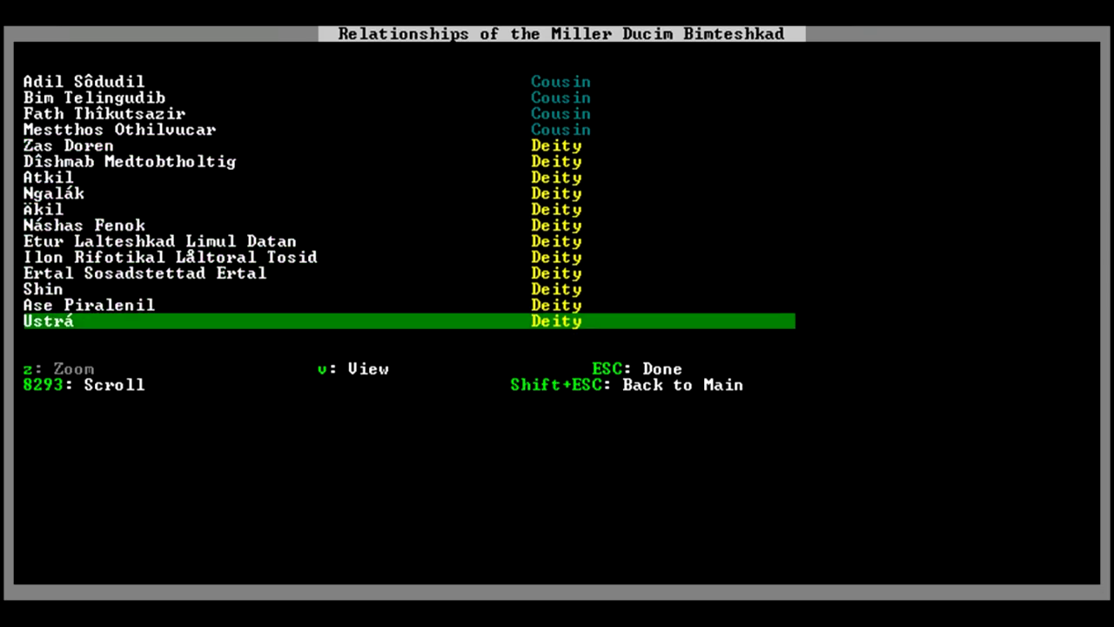
# Scroll Ducim's relationships, return to the top, and exit to the citizens list.
pyautogui.scroll(-3)
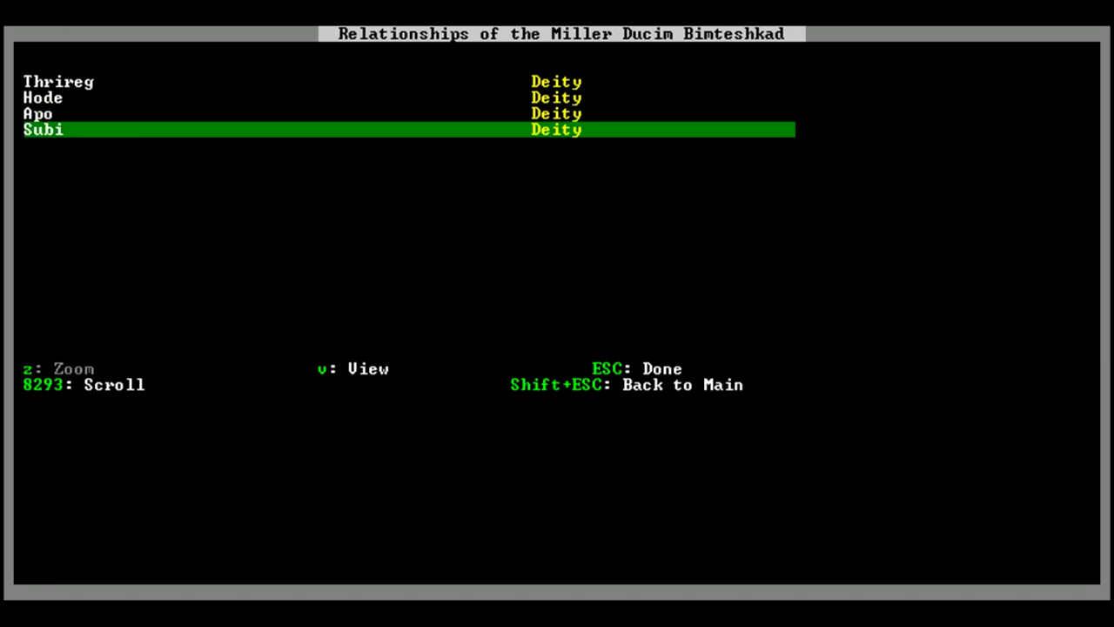
pyautogui.press('up')
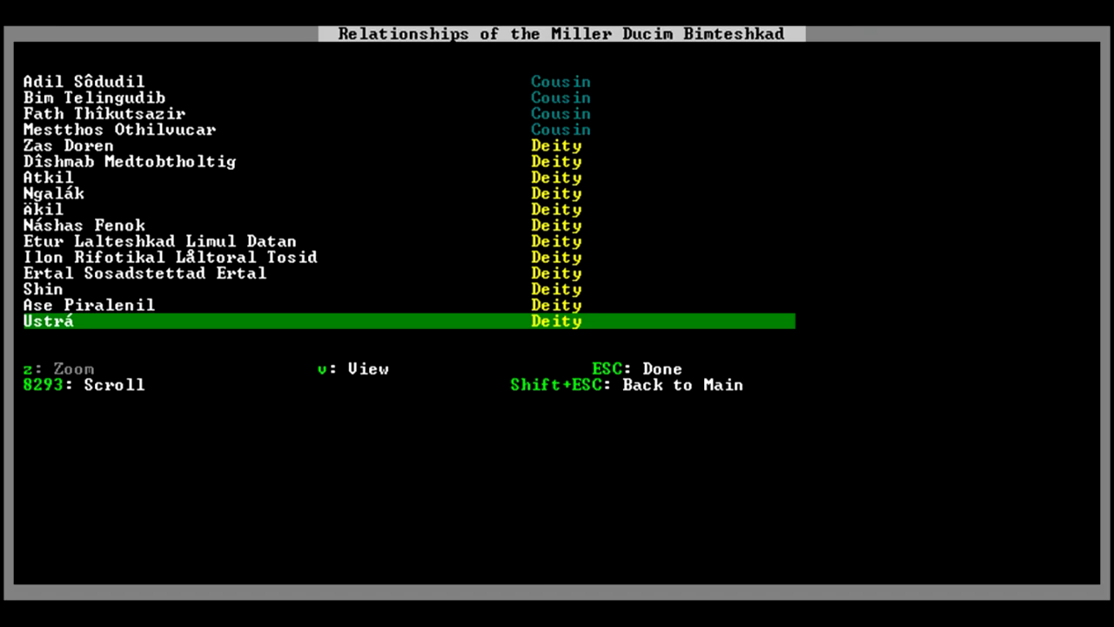
pyautogui.press('Escape')
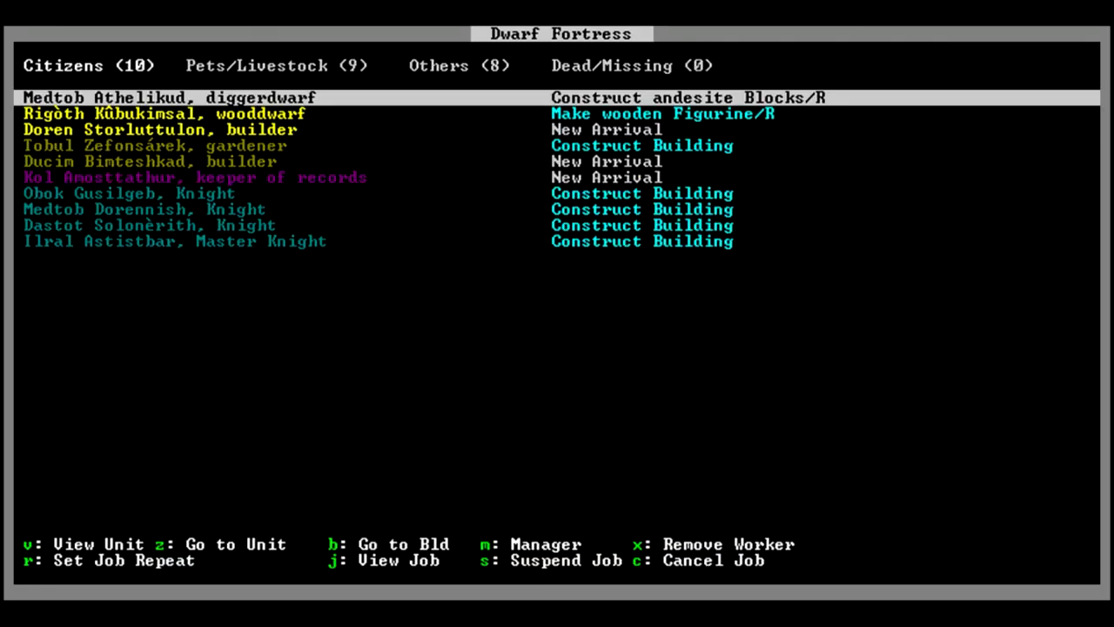